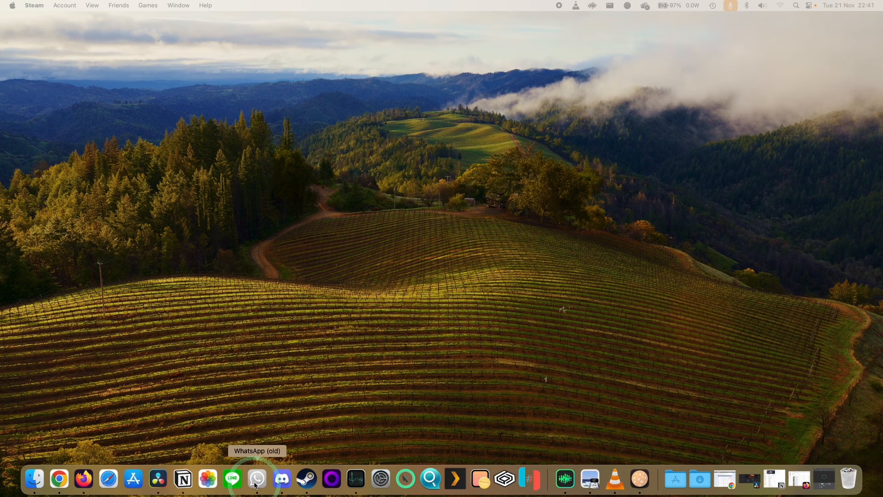
- Search the App Store for 'whatsapp' and scroll to the WhatsApp Messenger listing
{"action": "type", "text": "whatsapp"}
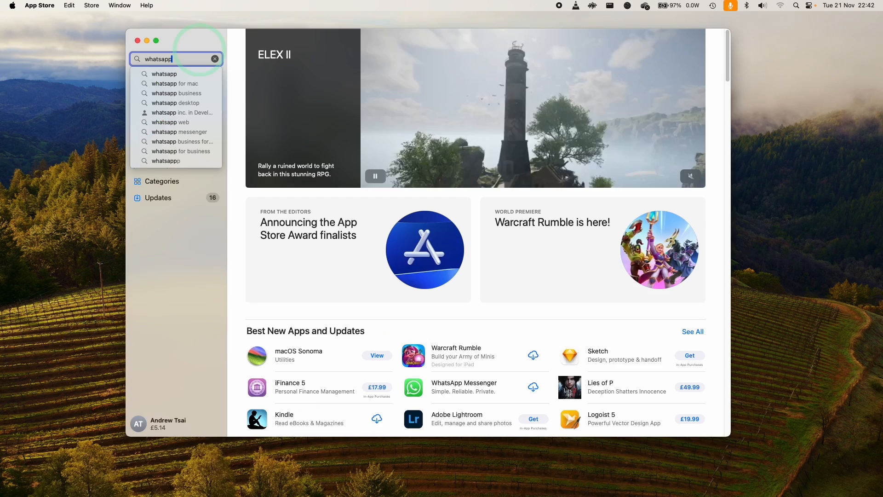
{"action": "mouse_move", "coordinate": [163, 74]}
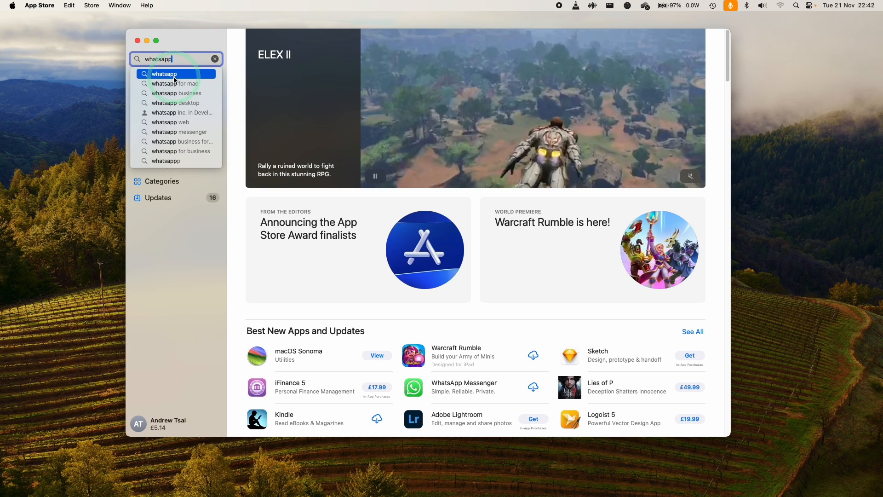
{"action": "left_click", "coordinate": [164, 74]}
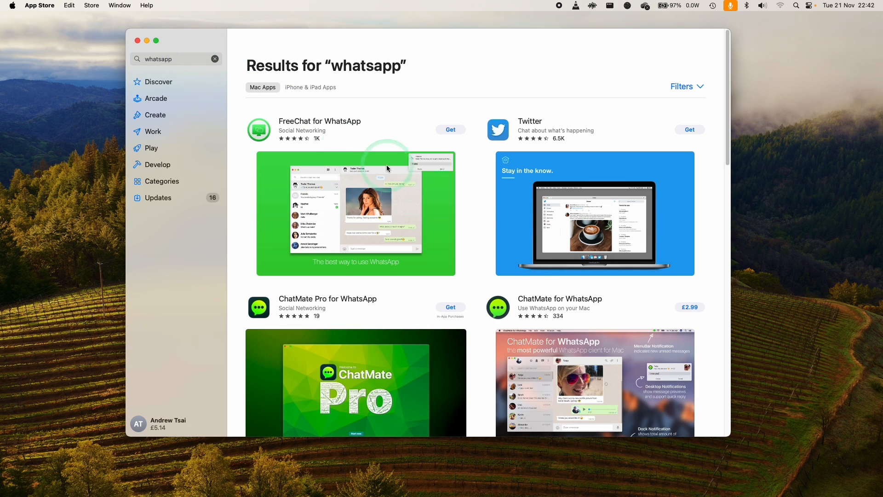
{"action": "scroll", "scroll_direction": "down", "scroll_amount": 3}
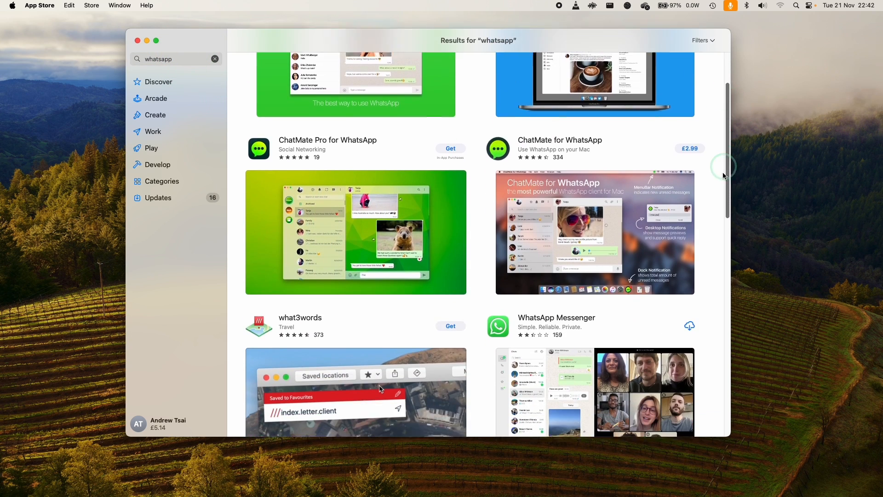
{"action": "scroll", "scroll_direction": "down", "scroll_amount": 3}
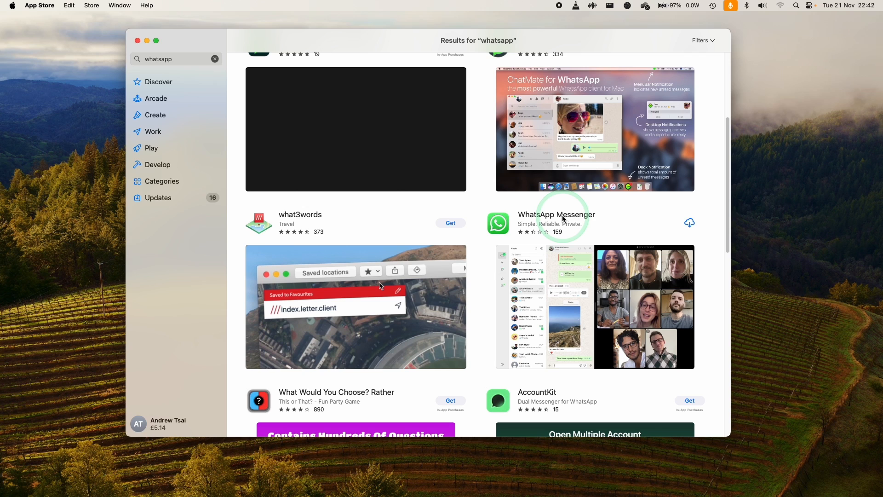
- Install WhatsApp Messenger, launch it and accept the terms to reach the linking QR code
{"action": "left_click", "coordinate": [556, 215]}
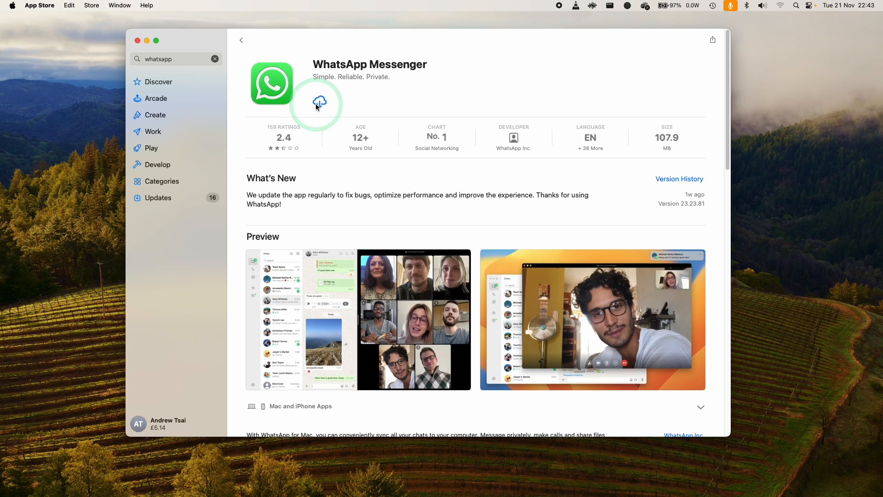
{"action": "left_click", "coordinate": [318, 104]}
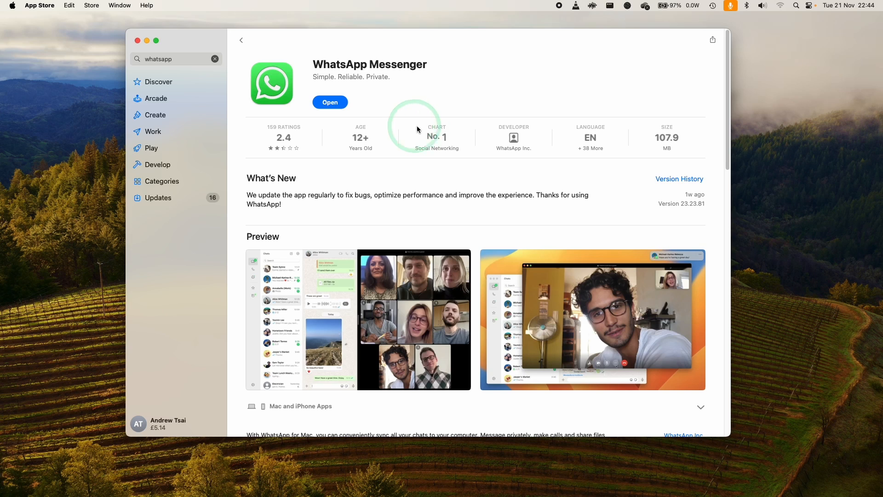
{"action": "left_click", "coordinate": [330, 102]}
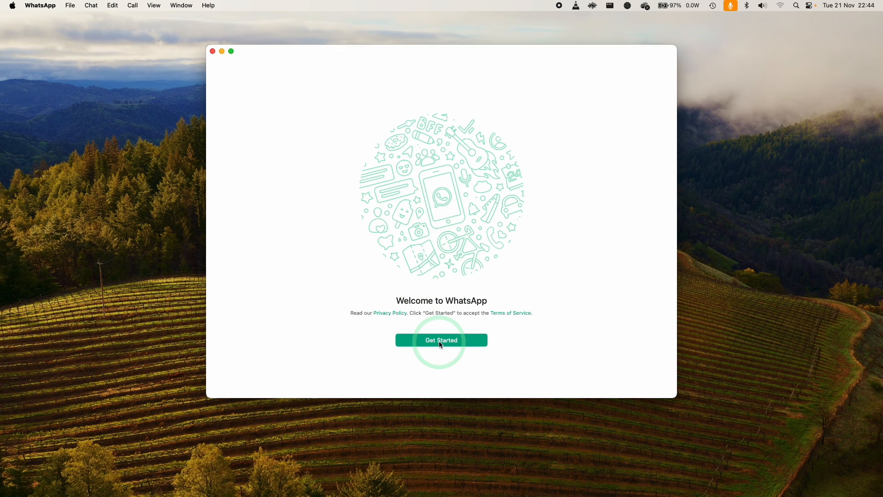
{"action": "left_click", "coordinate": [441, 340]}
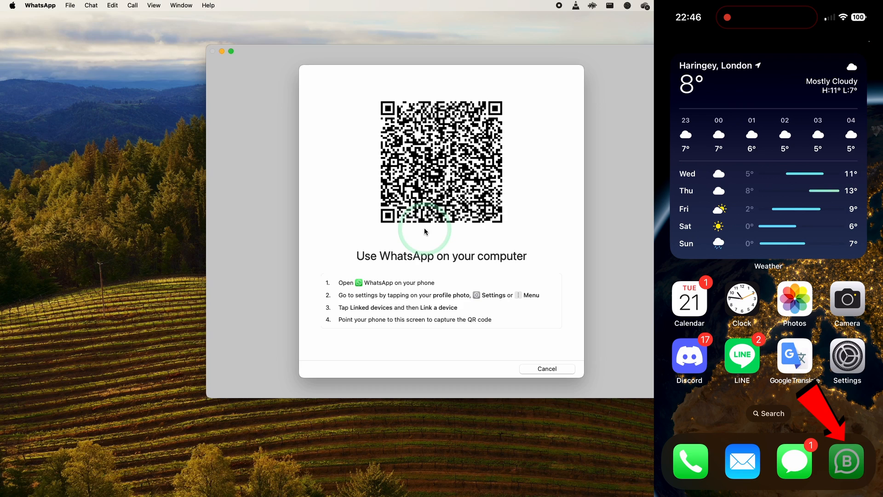
- Scan the Mac's QR code from the phone's WhatsApp Settings and view the linked MacBook Pro entry
{"action": "left_click", "coordinate": [859, 463]}
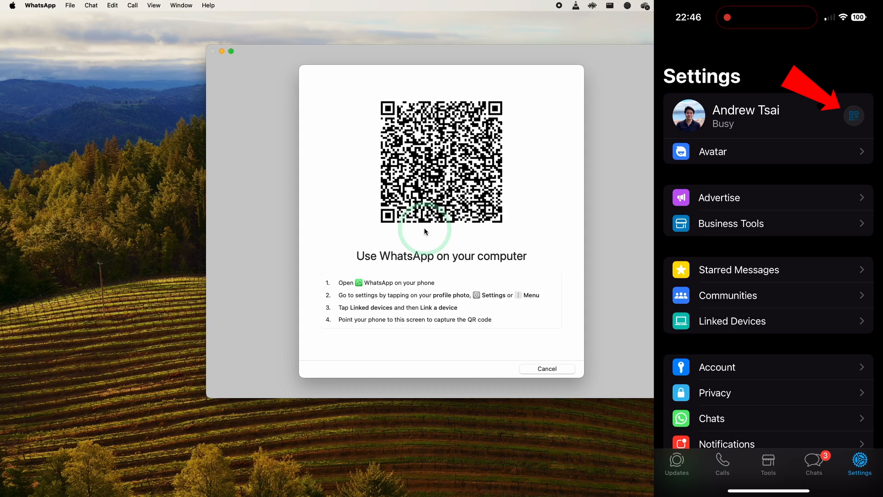
{"action": "left_click", "coordinate": [853, 116]}
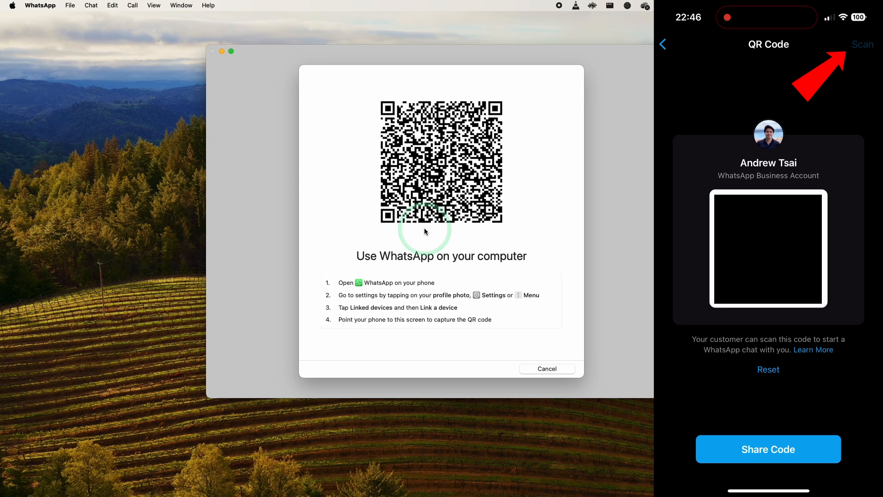
{"action": "left_click", "coordinate": [862, 45]}
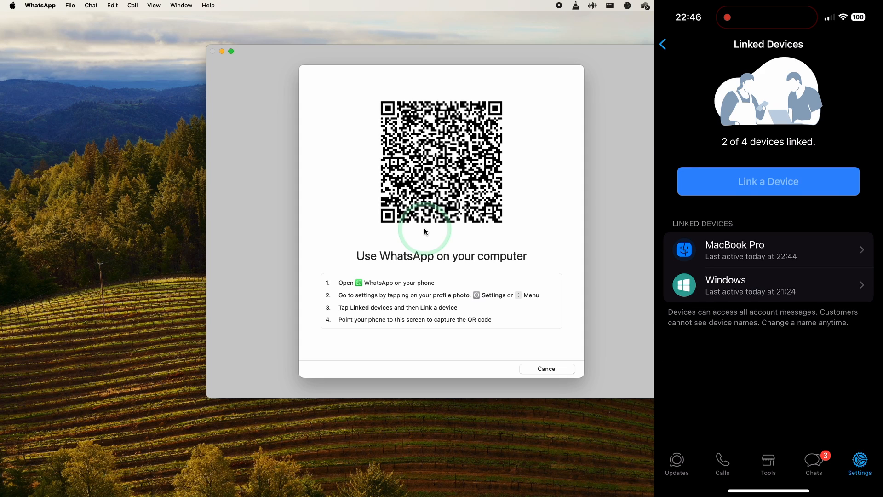
{"action": "left_click", "coordinate": [768, 181]}
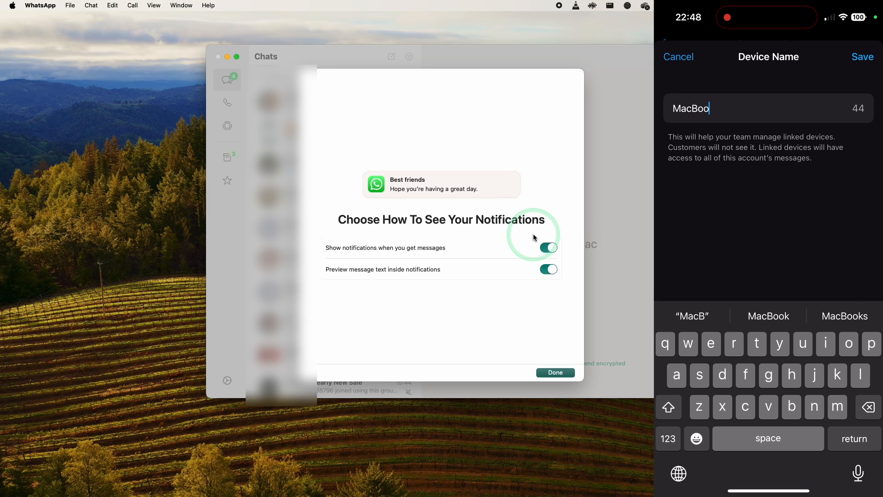
- Confirm both notification options with Done and show WhatsApp's Settings page
{"action": "left_click", "coordinate": [678, 56]}
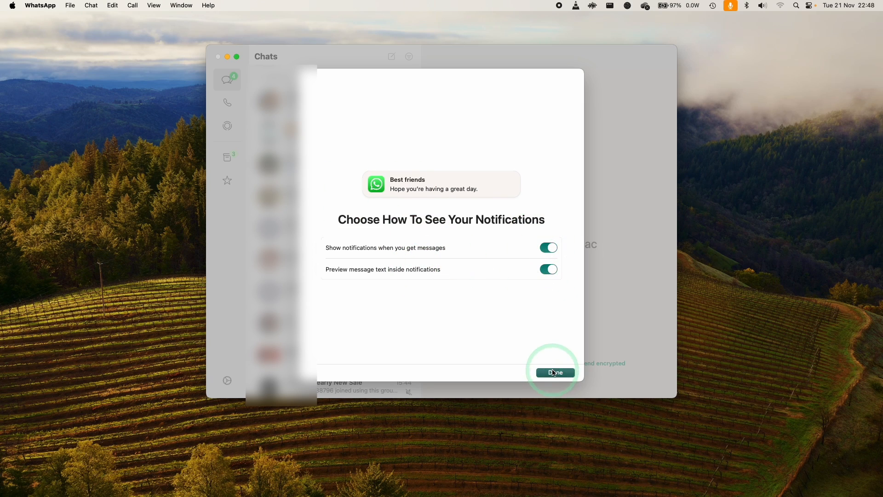
{"action": "left_click", "coordinate": [554, 373]}
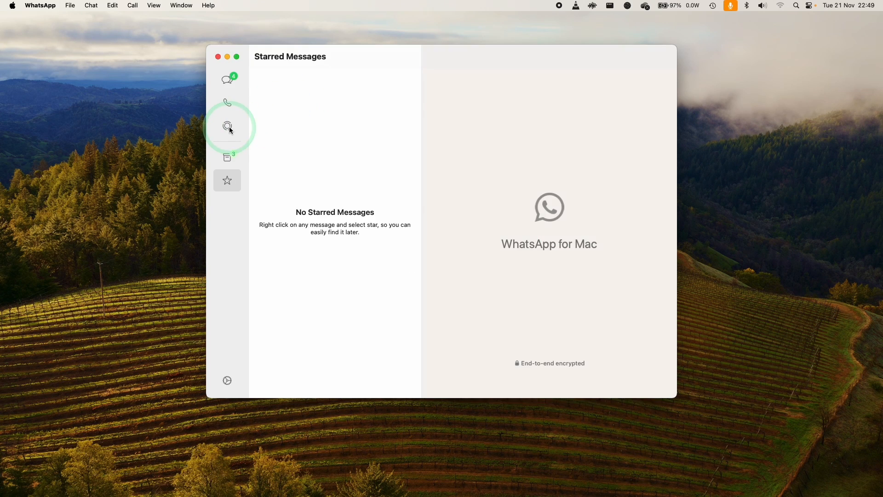
{"action": "left_click", "coordinate": [227, 380]}
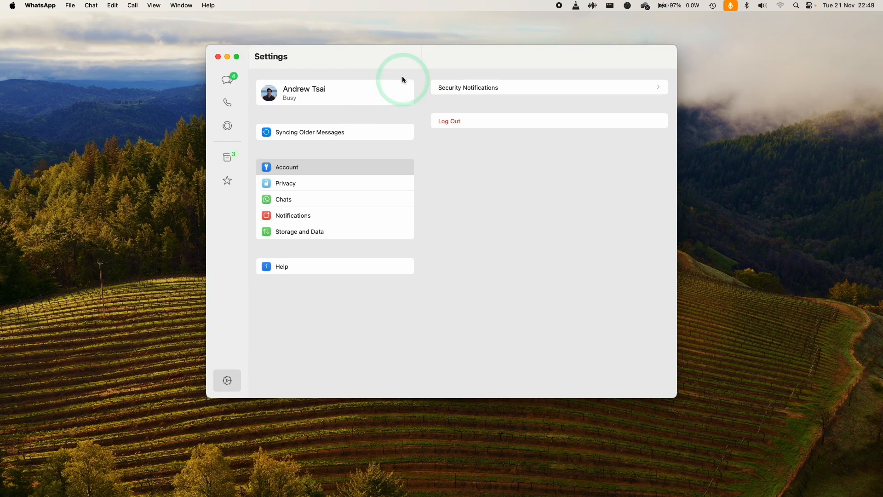